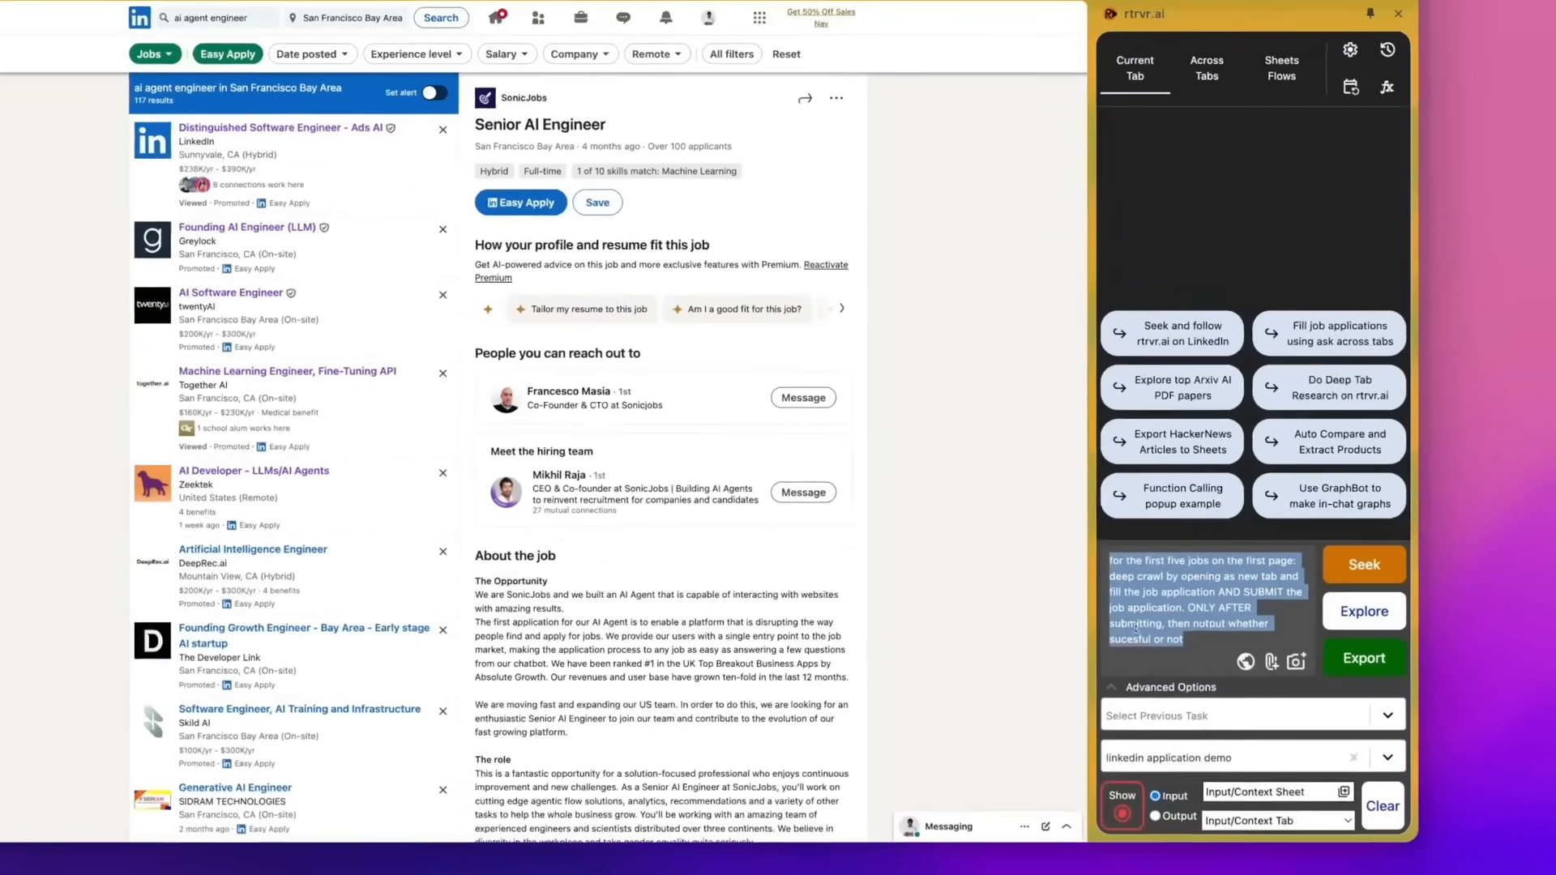
- Run the prompt to apply to the first five AI engineer LinkedIn postings via Seek
{"action": "left_click", "coordinate": [1364, 610]}
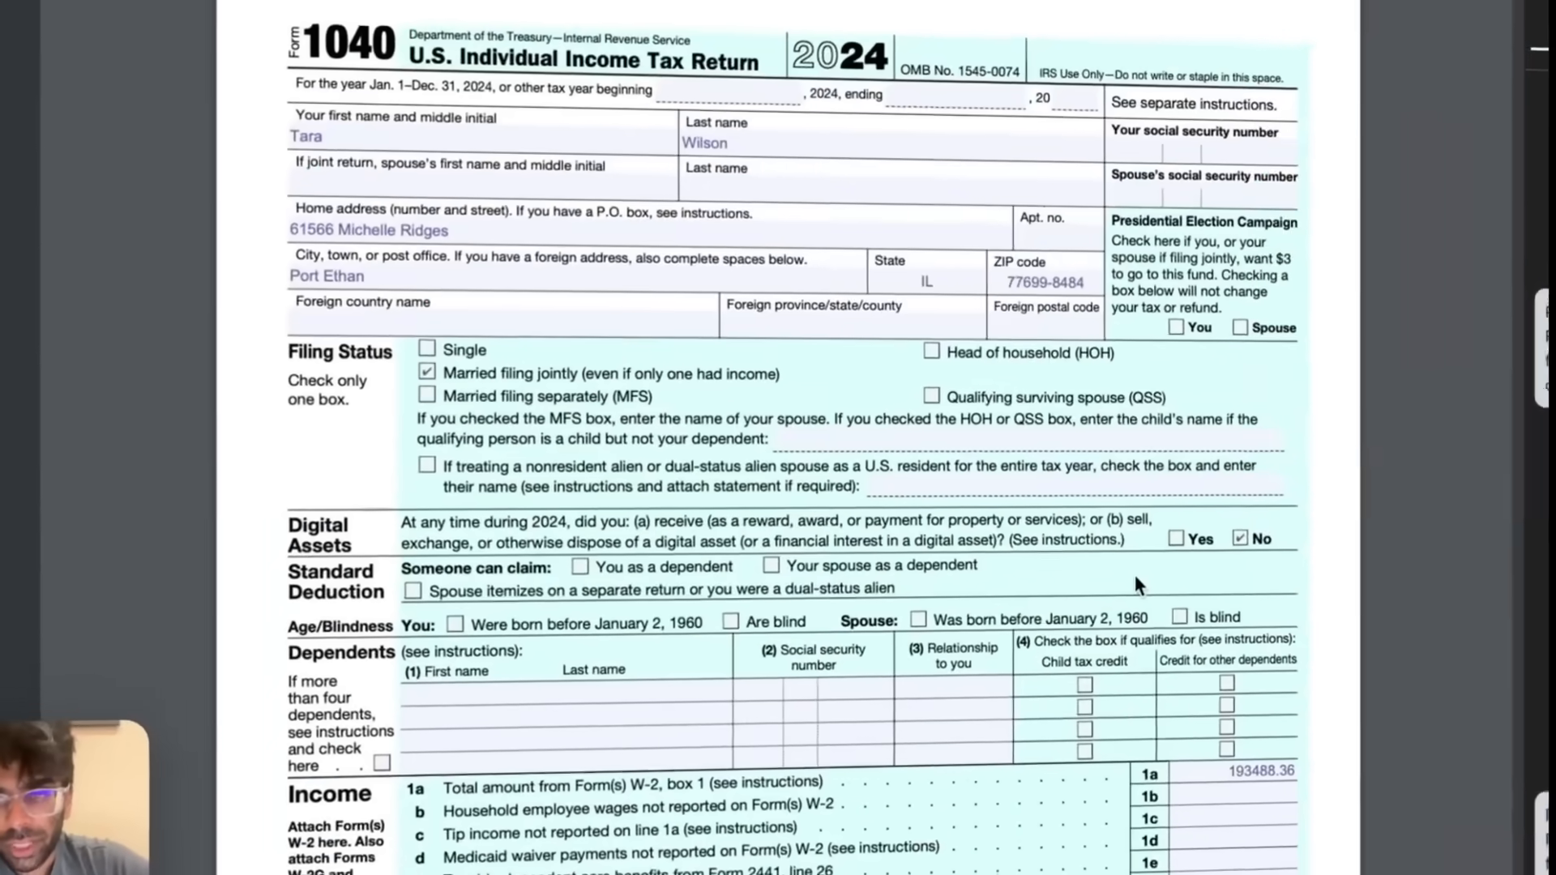
{"action": "scroll", "scroll_direction": "down", "scroll_amount": 3}
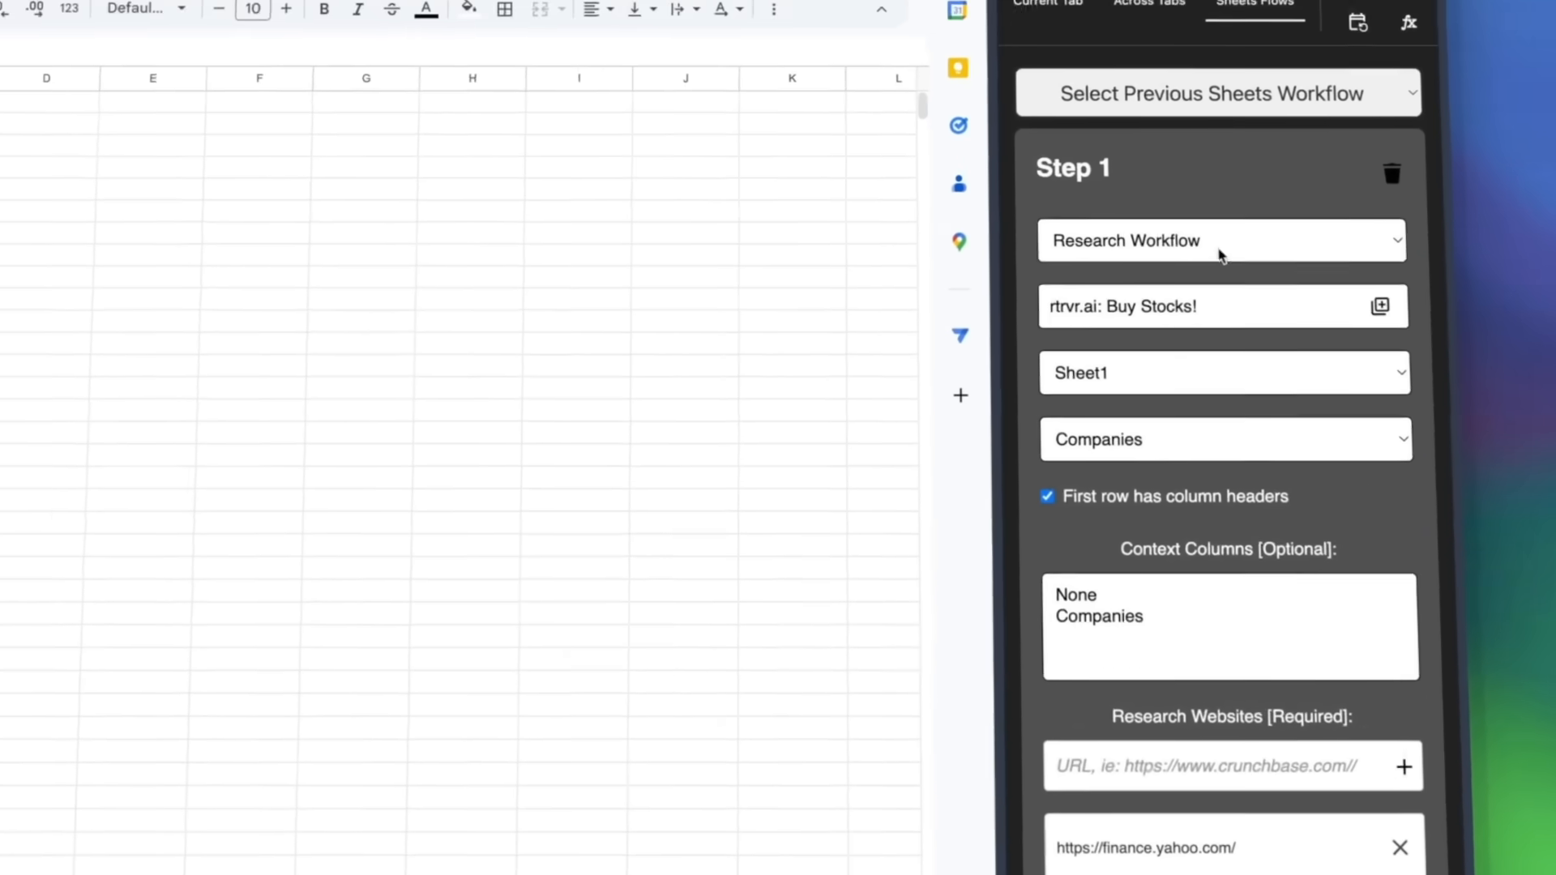
- Scroll the Sheets Flows panel to reach the Research Workflow options
{"action": "scroll", "scroll_direction": "down", "scroll_amount": 3}
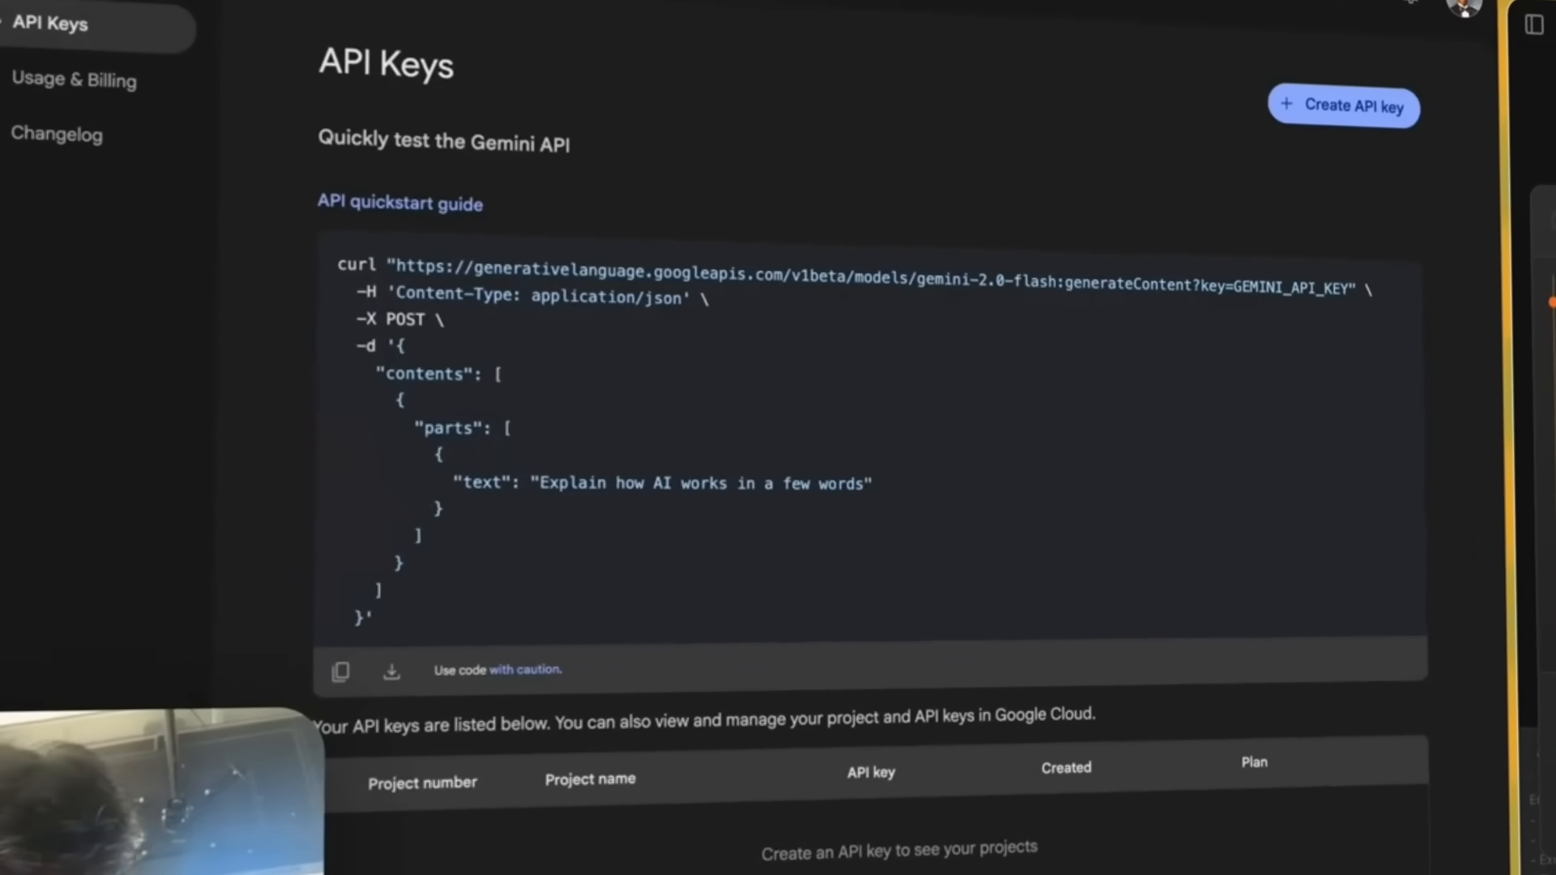
- Review the Across Tabs list, then submit the amazon.in iPhone 16 Pro 512GB titanium cart request
{"action": "left_click", "coordinate": [1343, 106]}
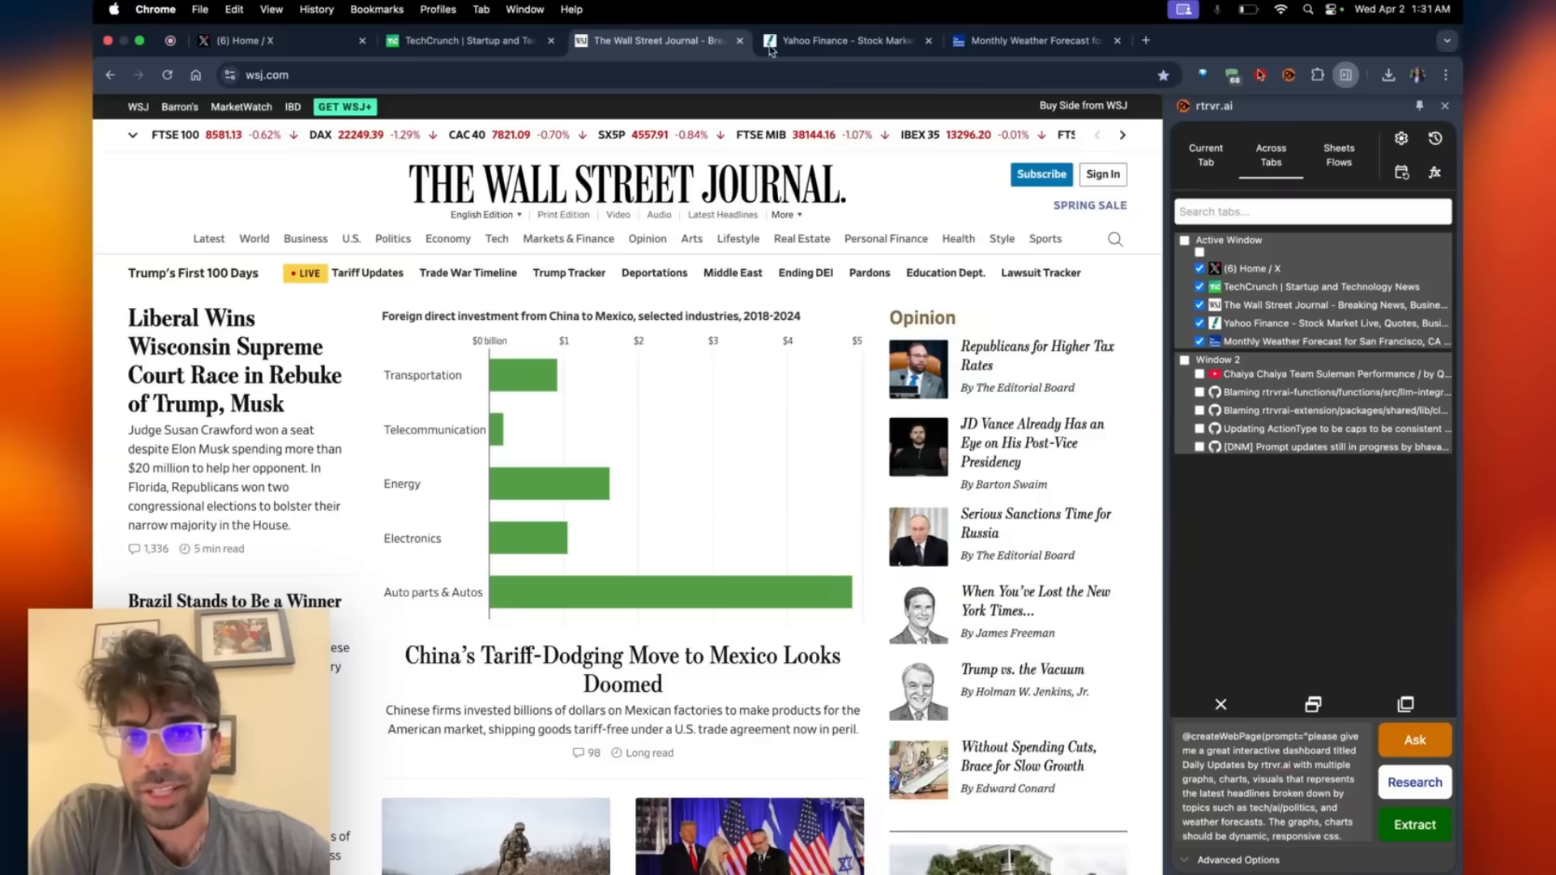
{"action": "left_click", "coordinate": [1037, 39]}
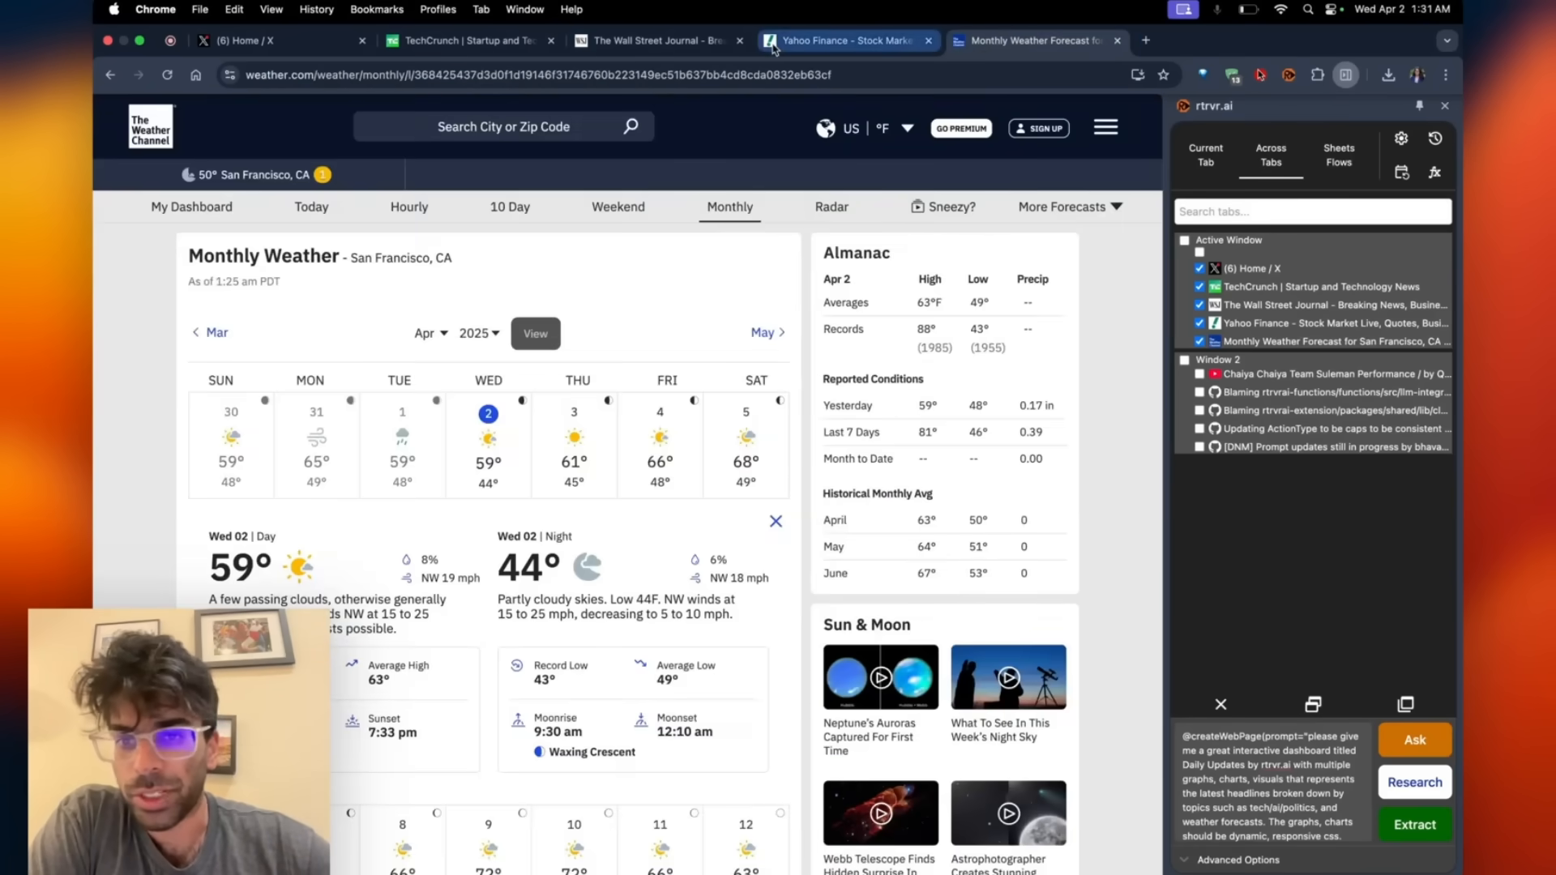
{"action": "left_click", "coordinate": [465, 40]}
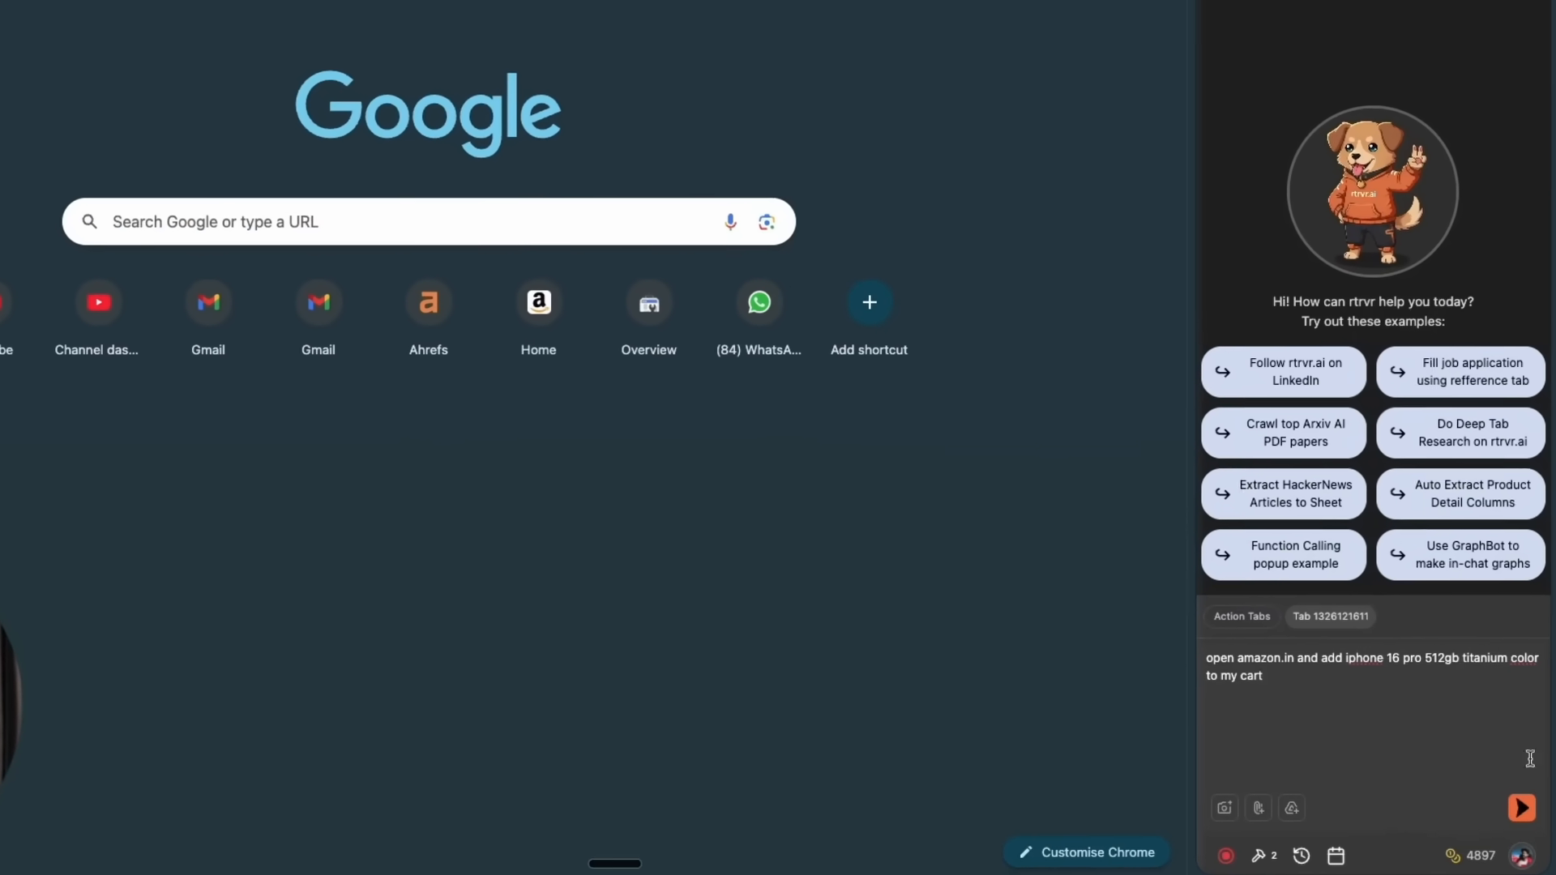
{"action": "left_click", "coordinate": [1520, 807]}
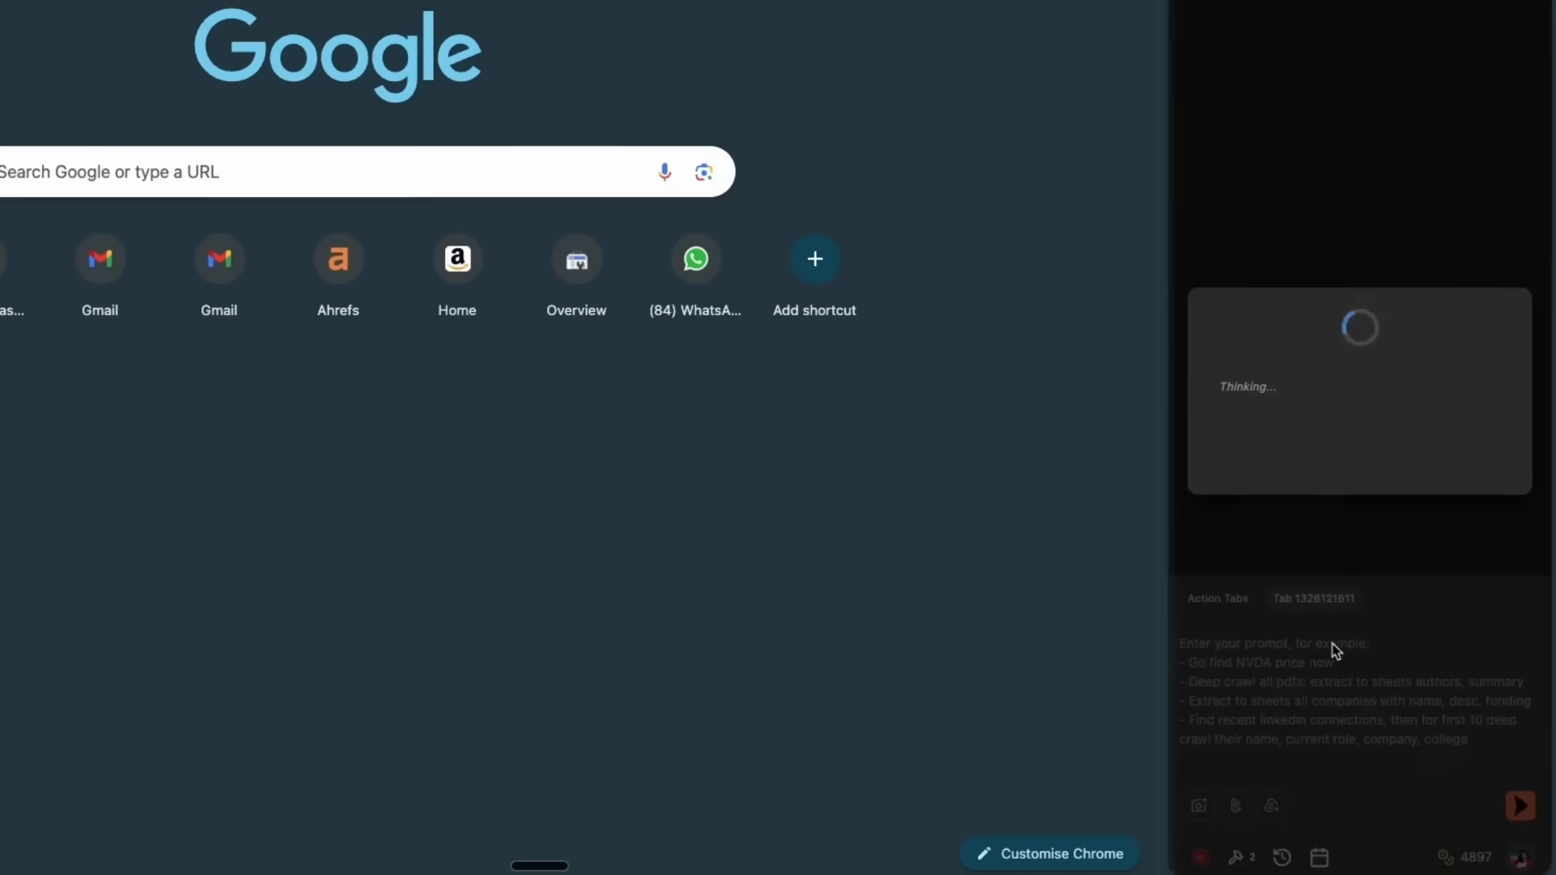